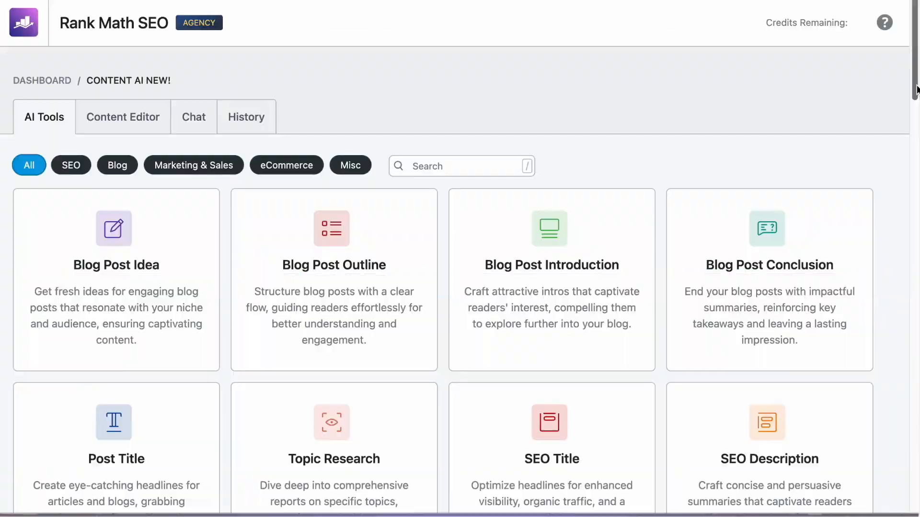
Filter the AI tools by the Blog and eCommerce categories and scroll through their tool cards
{"action": "scroll", "scroll_direction": "down", "scroll_amount": 3}
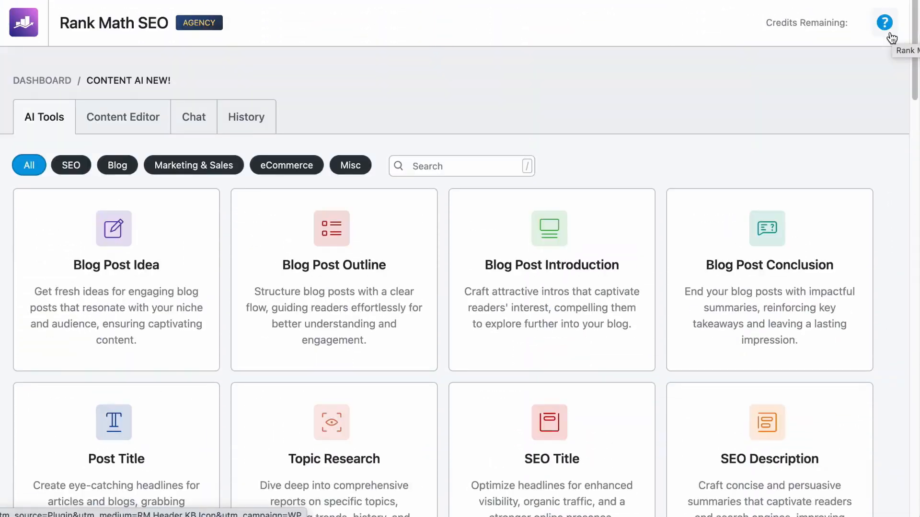
{"action": "left_click", "coordinate": [70, 165]}
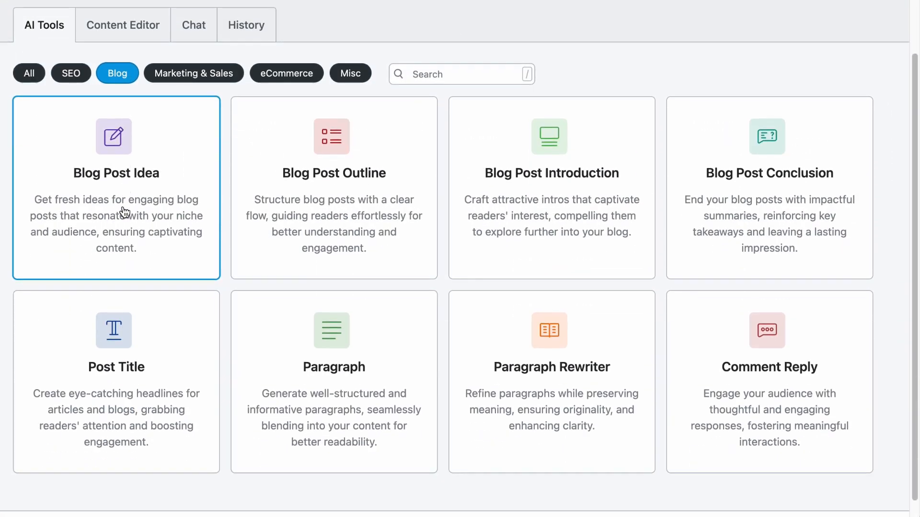
{"action": "scroll", "scroll_direction": "down", "scroll_amount": 3}
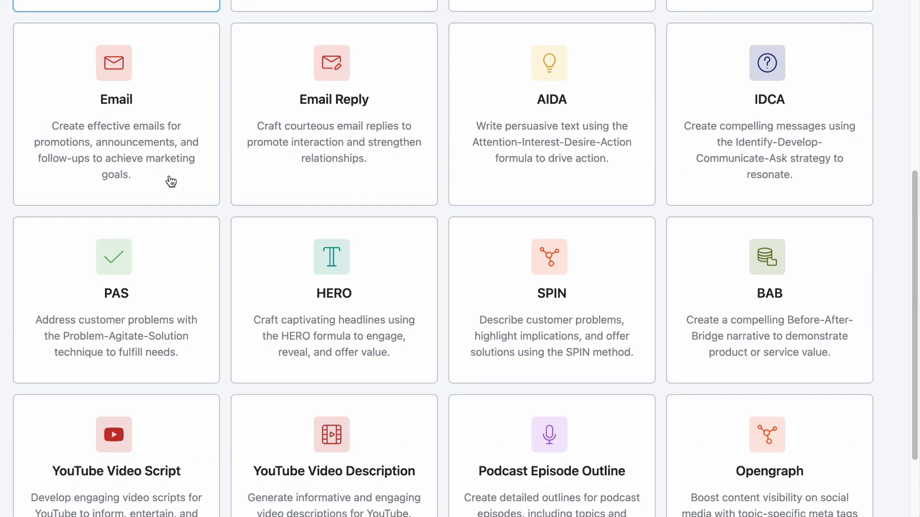
{"action": "left_click", "coordinate": [287, 49]}
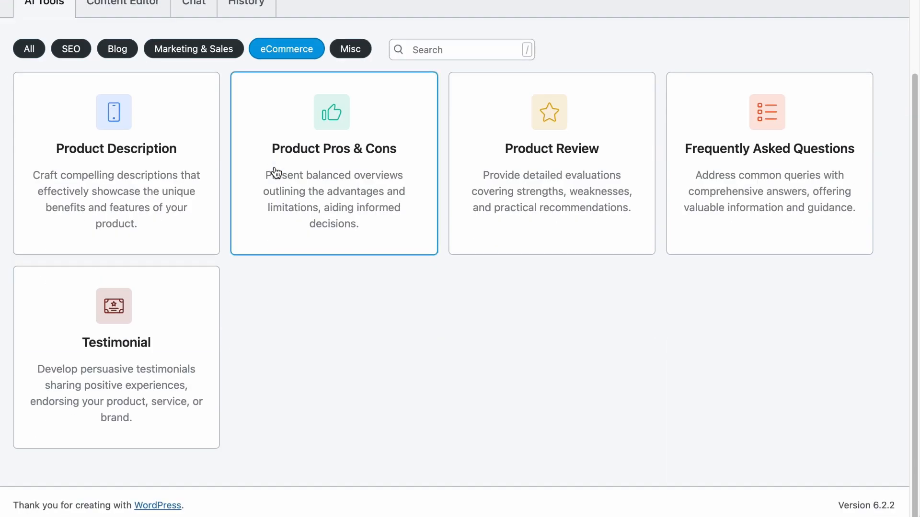
{"action": "scroll", "scroll_direction": "down", "scroll_amount": 3}
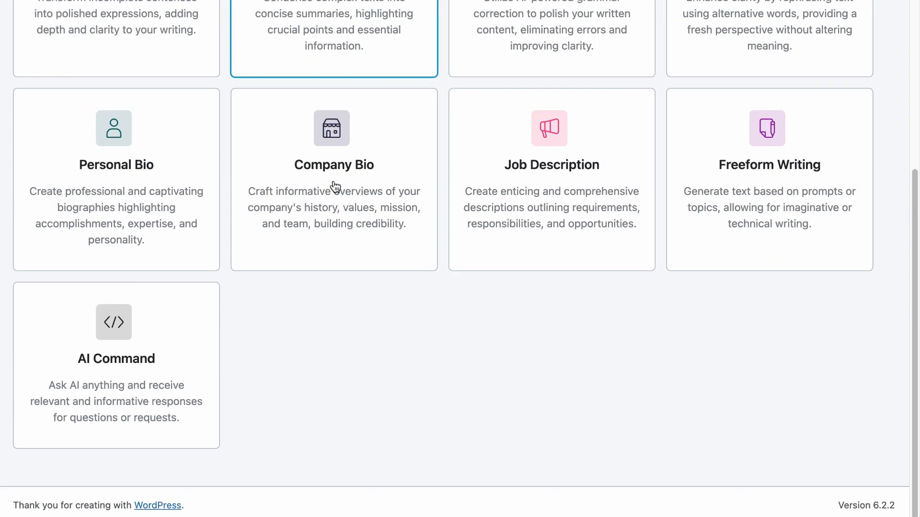
Open the RankBot chat and ask 'Can SEO get Bhanu a girlfriend'
{"action": "left_click", "coordinate": [193, 89]}
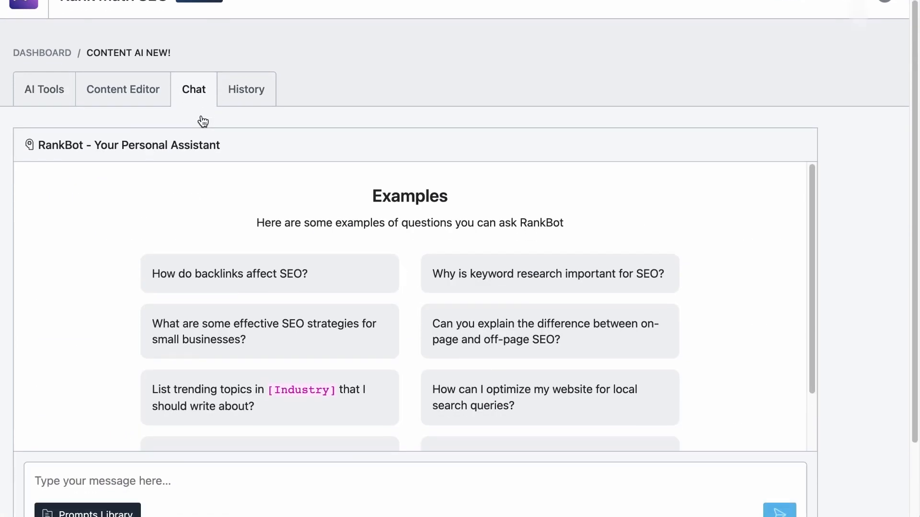
{"action": "type", "text": "Can SEO get Bhanu a girlfriend"}
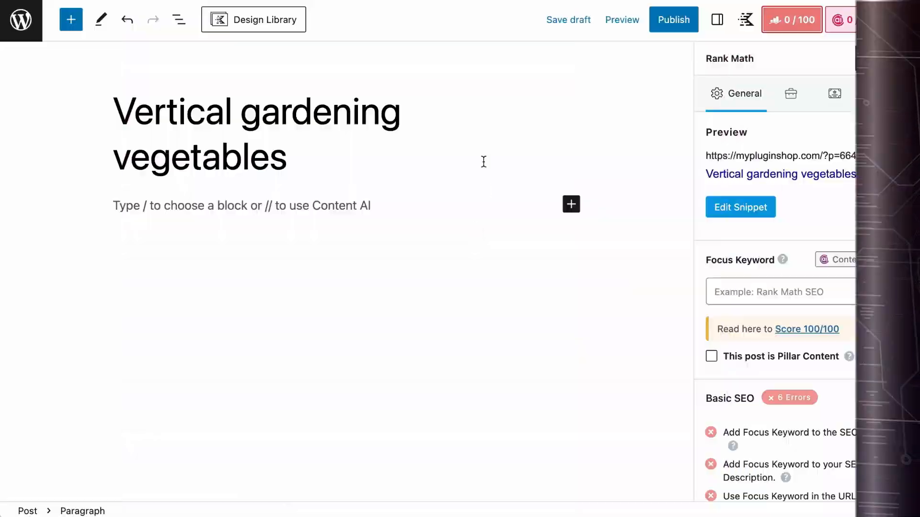
Generate a Listicle-style Blog Post Outline in Content AI and insert it into the post
{"action": "left_click", "coordinate": [854, 20]}
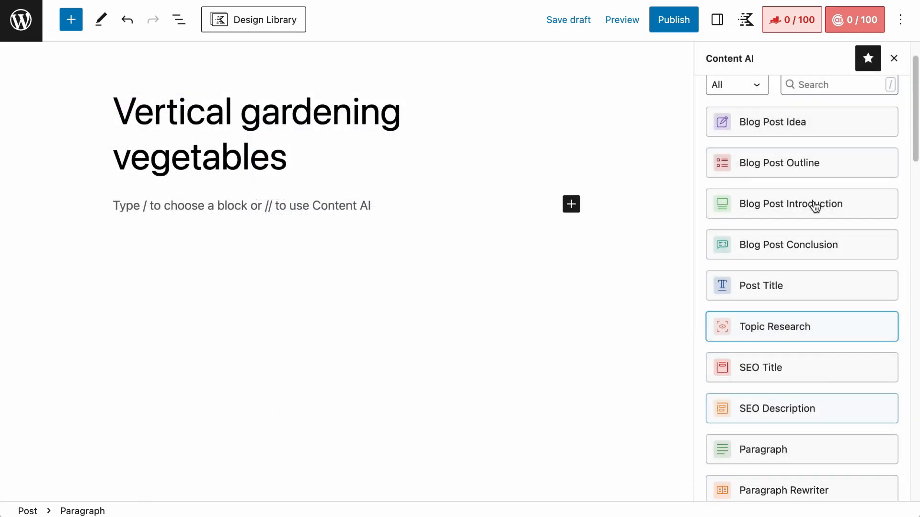
{"action": "left_click", "coordinate": [779, 163]}
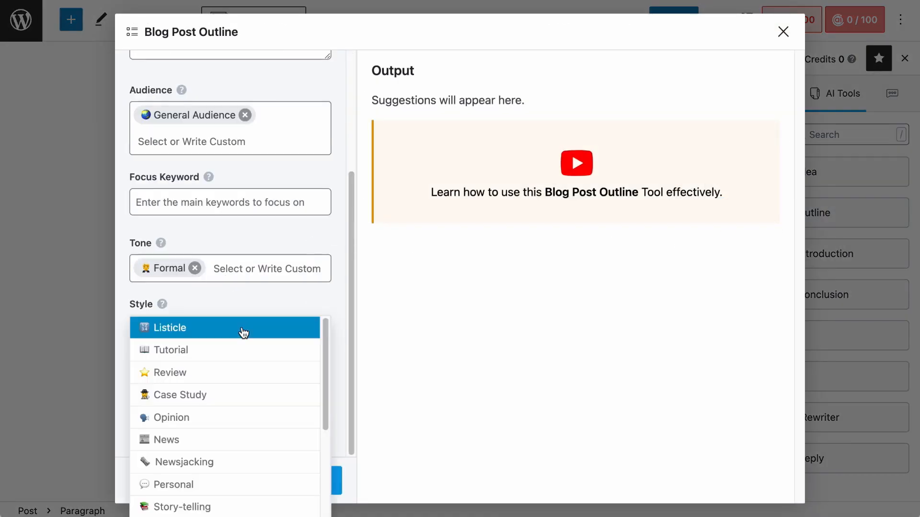
{"action": "left_click", "coordinate": [170, 327]}
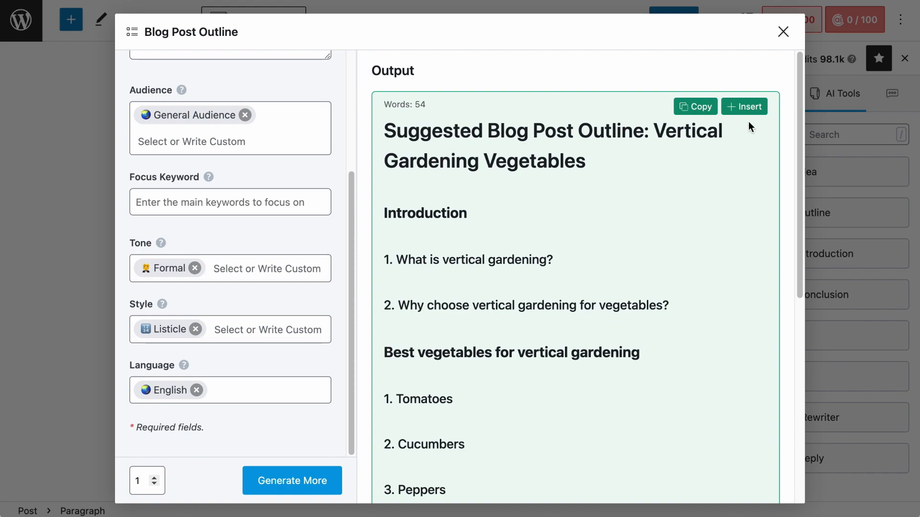
{"action": "left_click", "coordinate": [745, 107]}
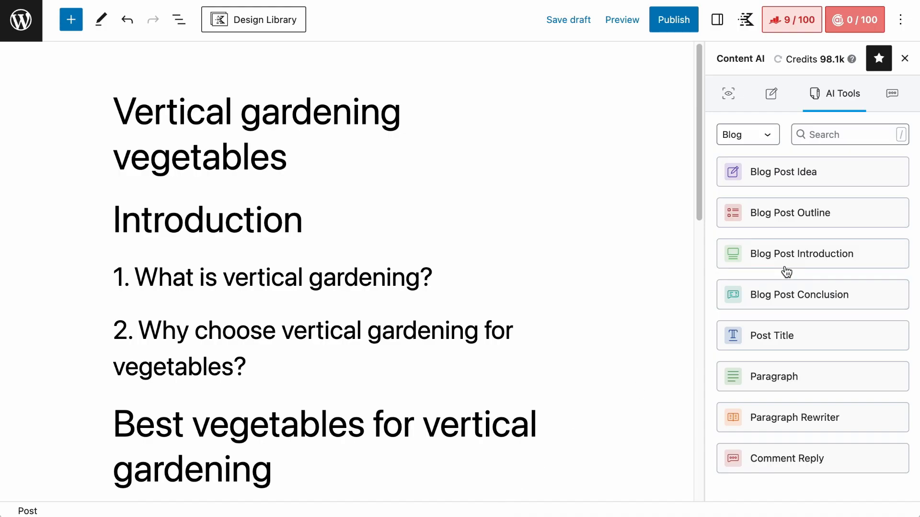
Insert an AI Blog Post Introduction and generate topic research on 'What is vertical gardening?'
{"action": "left_click", "coordinate": [802, 254]}
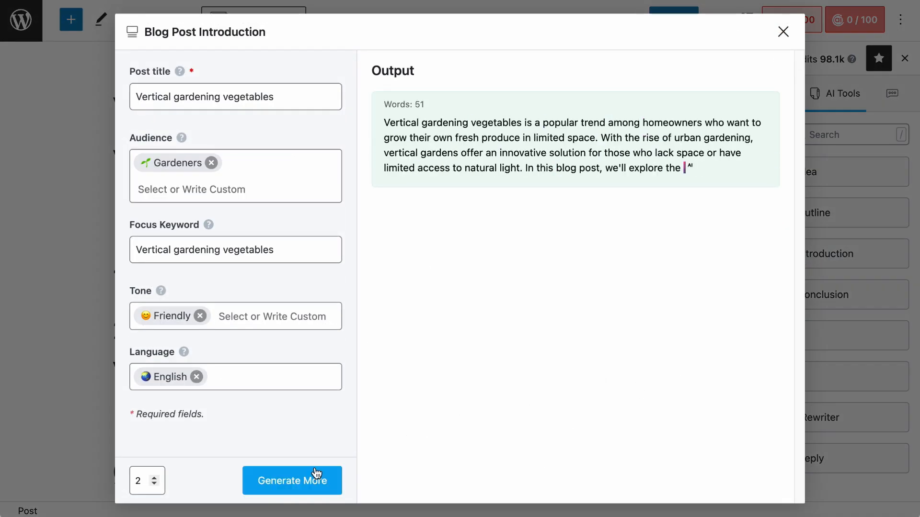
{"action": "left_click", "coordinate": [292, 481]}
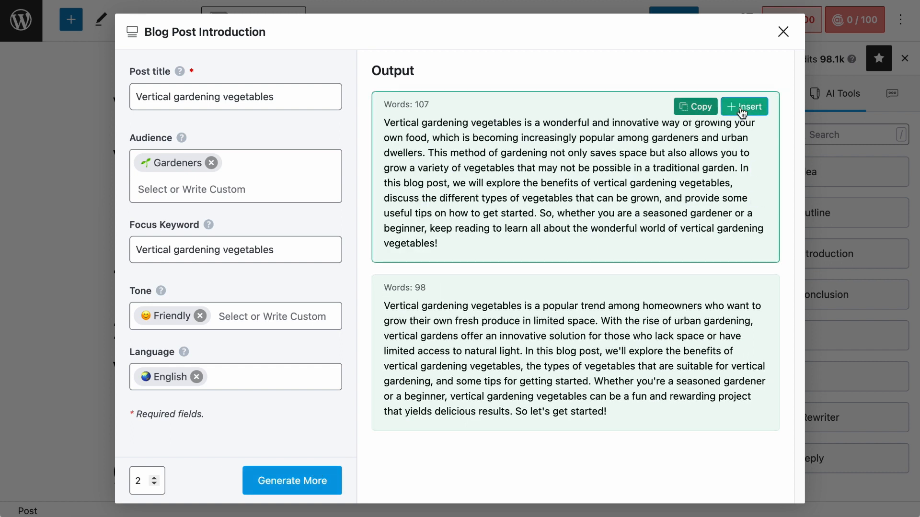
{"action": "left_click", "coordinate": [744, 107]}
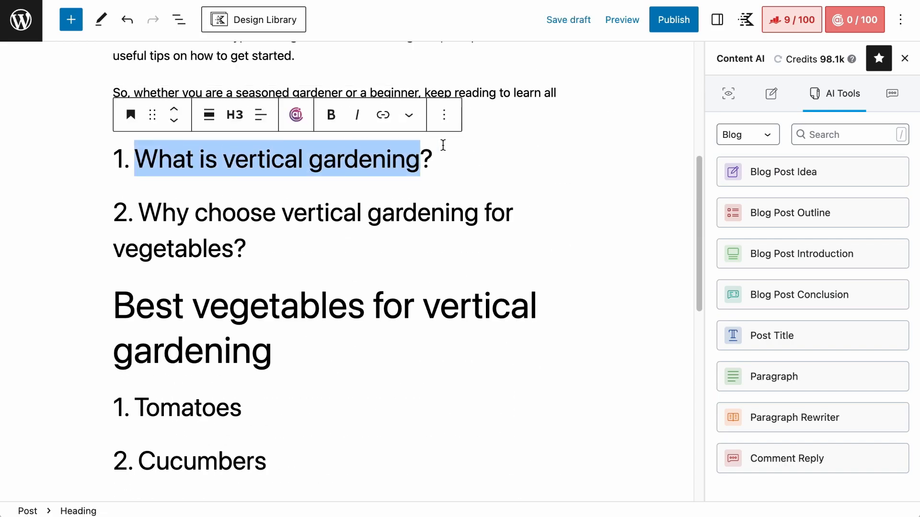
{"action": "left_click", "coordinate": [296, 114]}
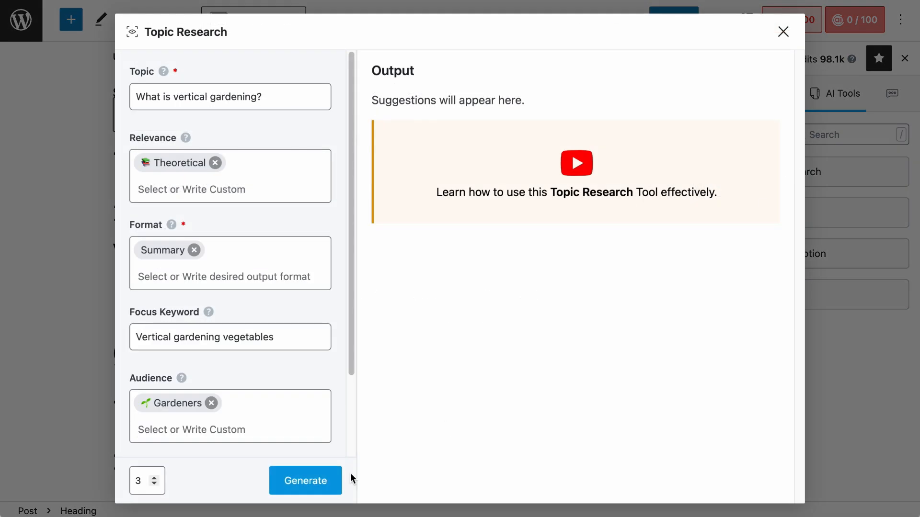
{"action": "left_click", "coordinate": [305, 481]}
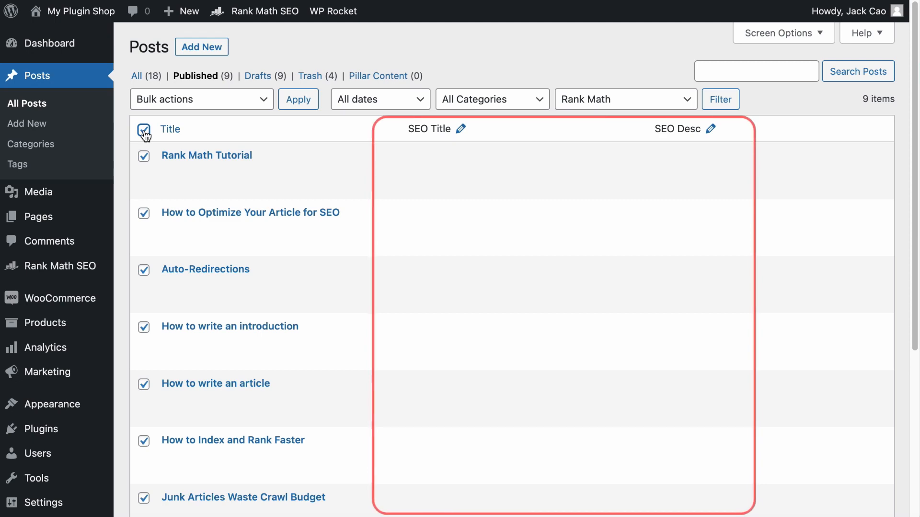
Tick the table's select-all checkbox to check every published post
{"action": "left_click", "coordinate": [201, 99]}
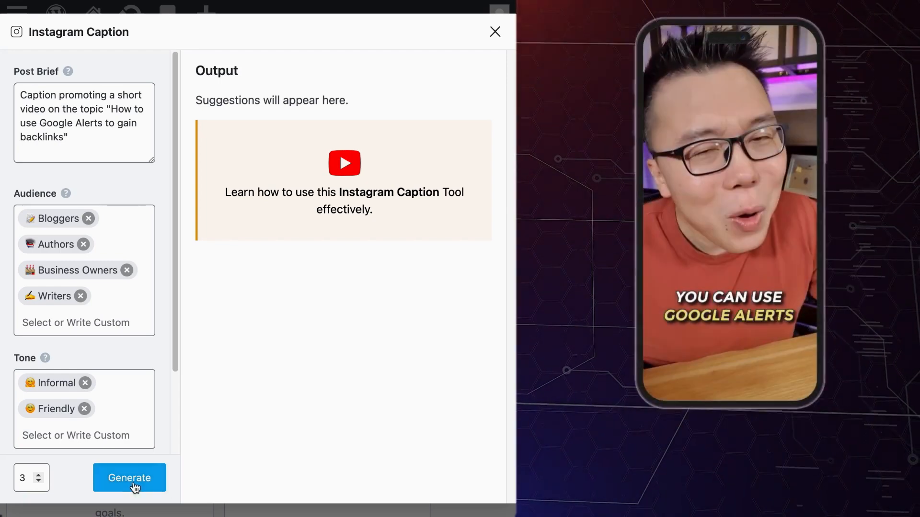
Generate Instagram captions plus extra variations, then more Facebook post versions for the Google Alerts video
{"action": "left_click", "coordinate": [129, 478]}
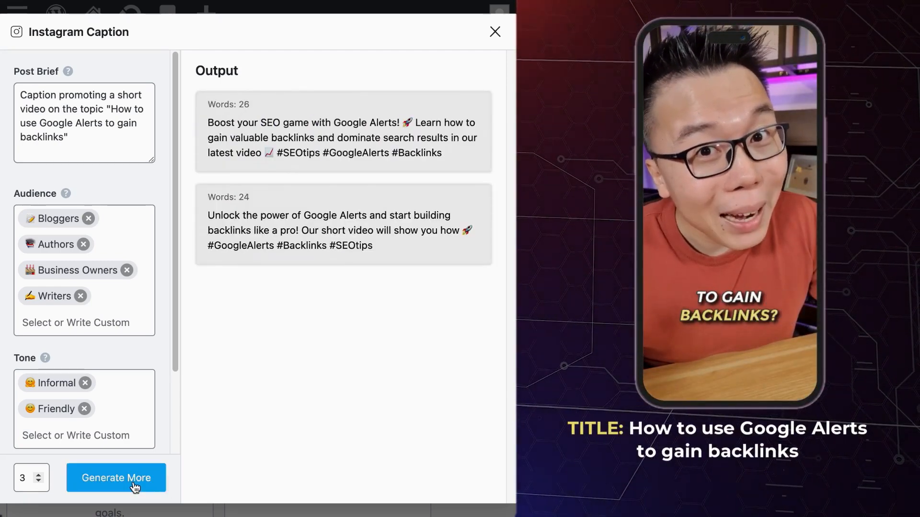
{"action": "left_click", "coordinate": [115, 477]}
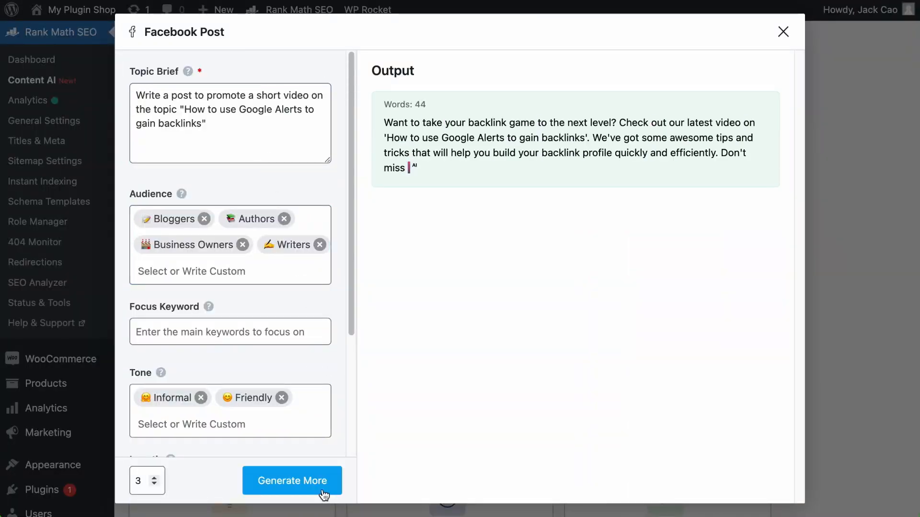
{"action": "left_click", "coordinate": [292, 480]}
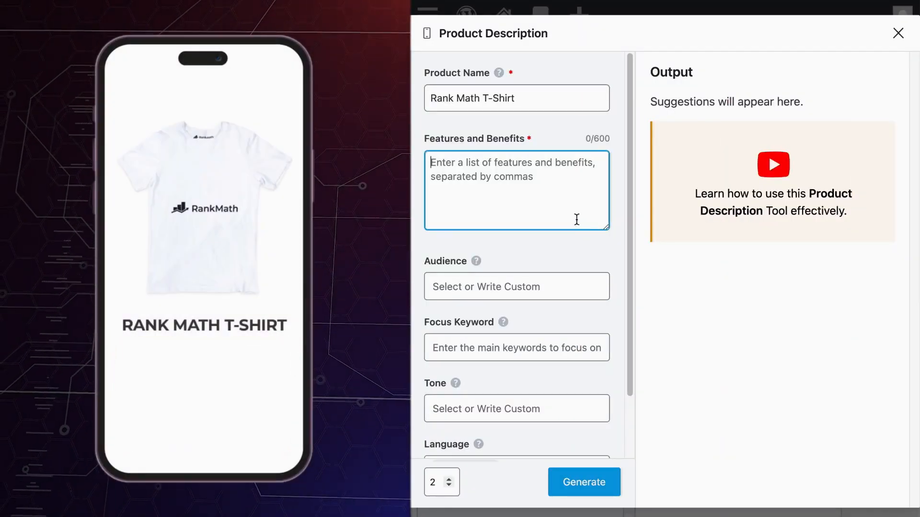
Enter T-Shirt features (100% Cotton, very comfortable, stylish, stain...) and choose a tone
{"action": "type", "text": "100% Cotton, Wear a T-Shirt that matter, very comfortable, stylish, Stain-proof"}
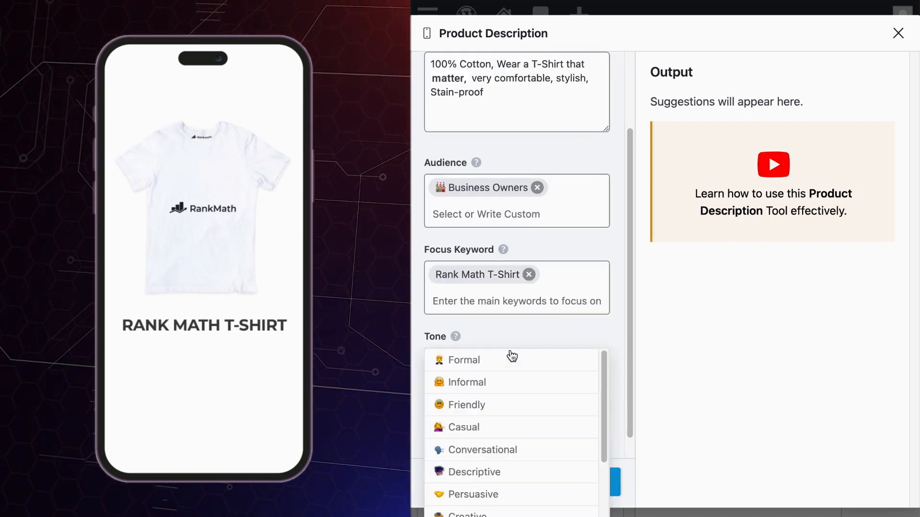
{"action": "left_click", "coordinate": [569, 483]}
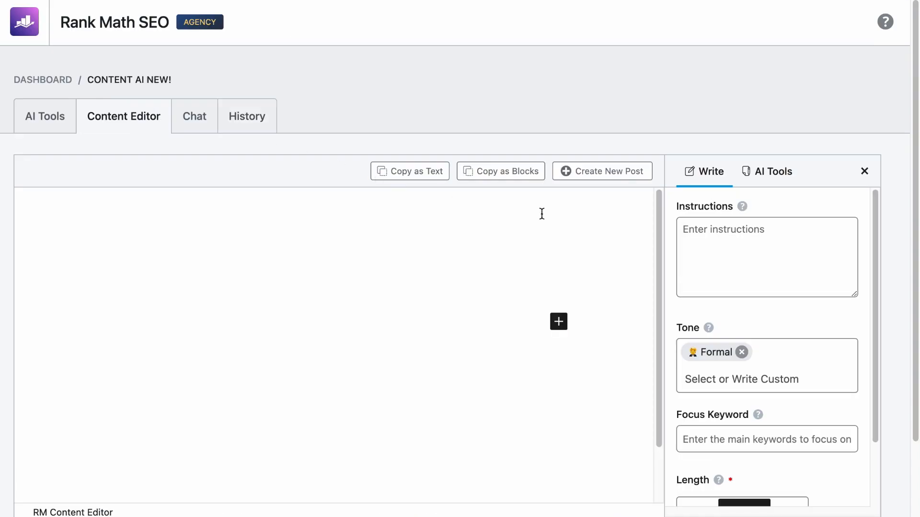
Generate a long Content Editor paragraph on attracting bees, then view the AI Tools list
{"action": "left_click", "coordinate": [762, 366]}
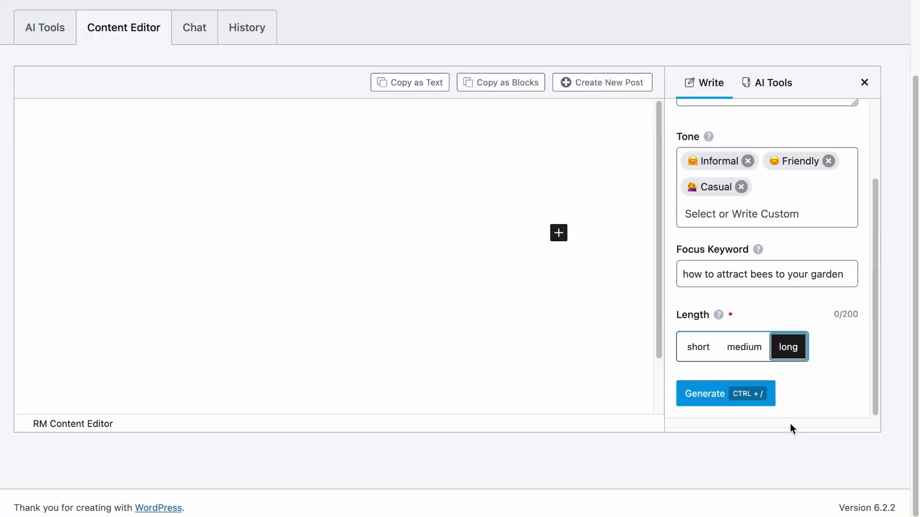
{"action": "left_click", "coordinate": [724, 393]}
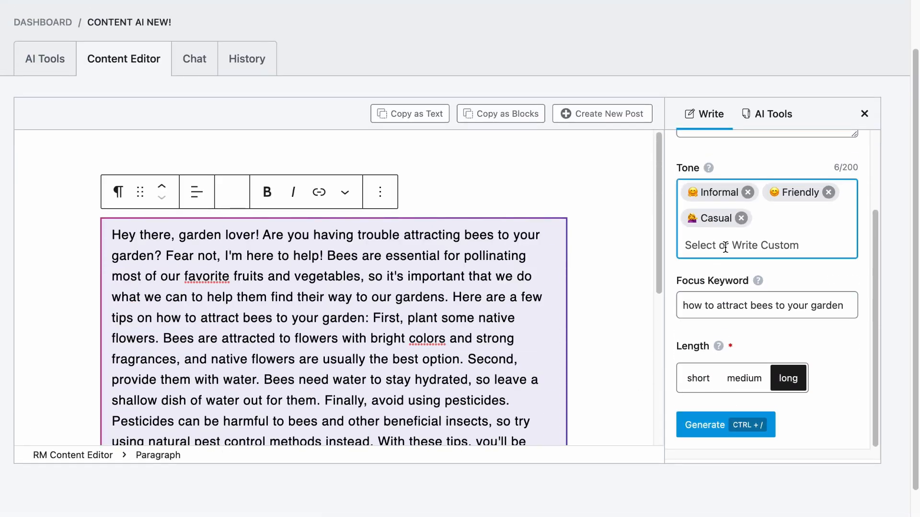
{"action": "left_click", "coordinate": [770, 114]}
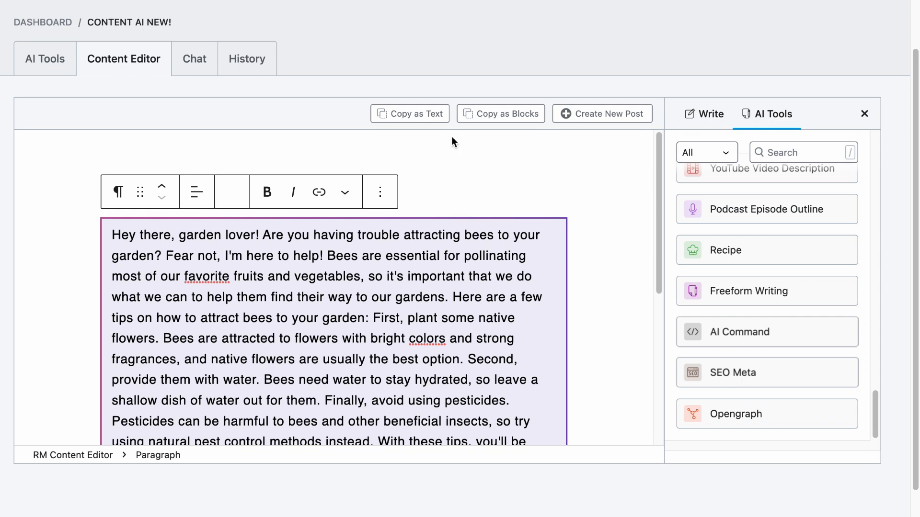
{"action": "left_click", "coordinate": [601, 114]}
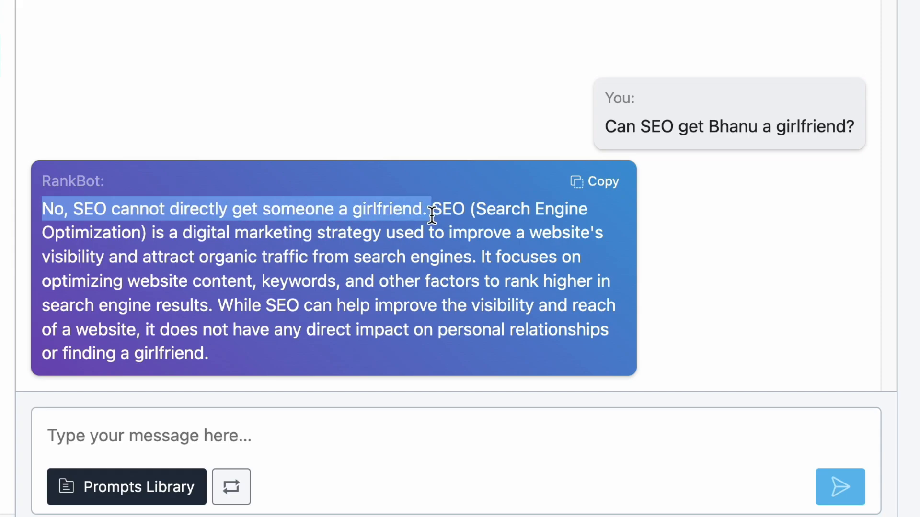
Ask RankBot in a new chat for long-tail topics related to the 'Sleeping niche'
{"action": "left_click", "coordinate": [120, 144]}
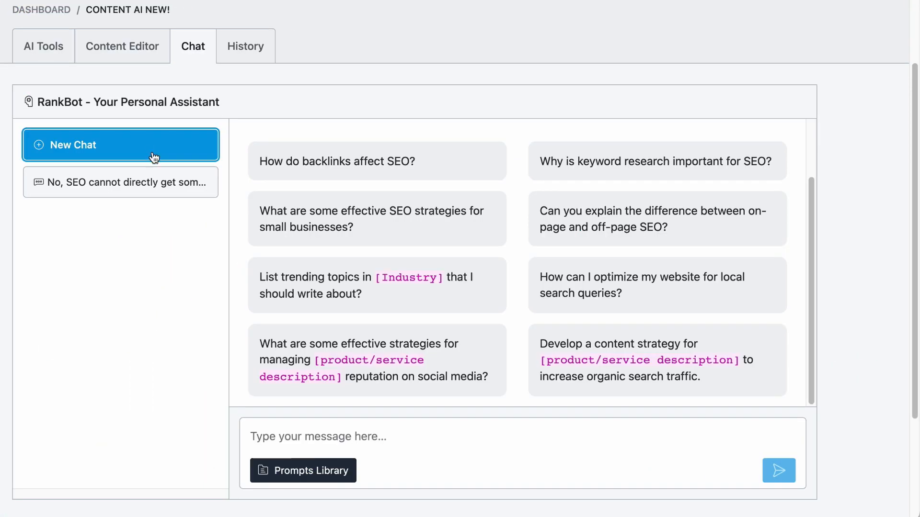
{"action": "type", "text": "Suggest Long-Tail SEO topics people will usually sear"}
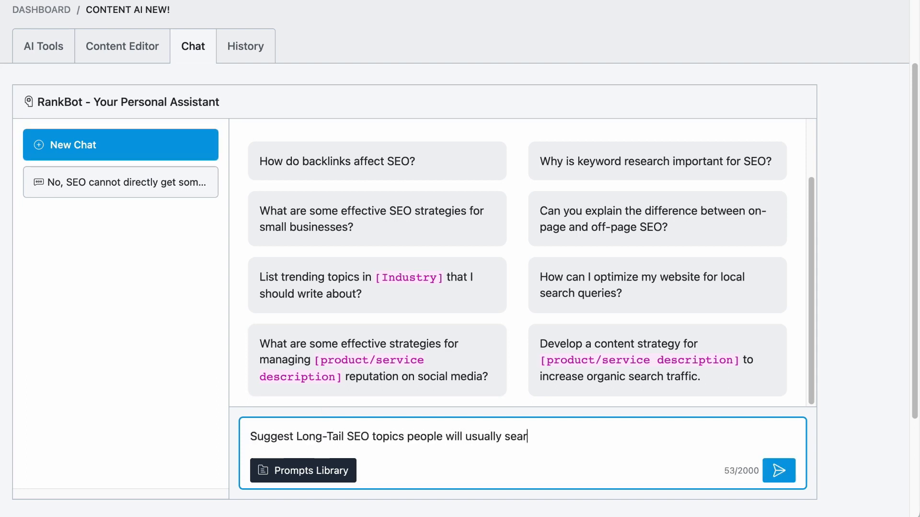
{"action": "type", "text": "ch for related to the \"Sleeping n"}
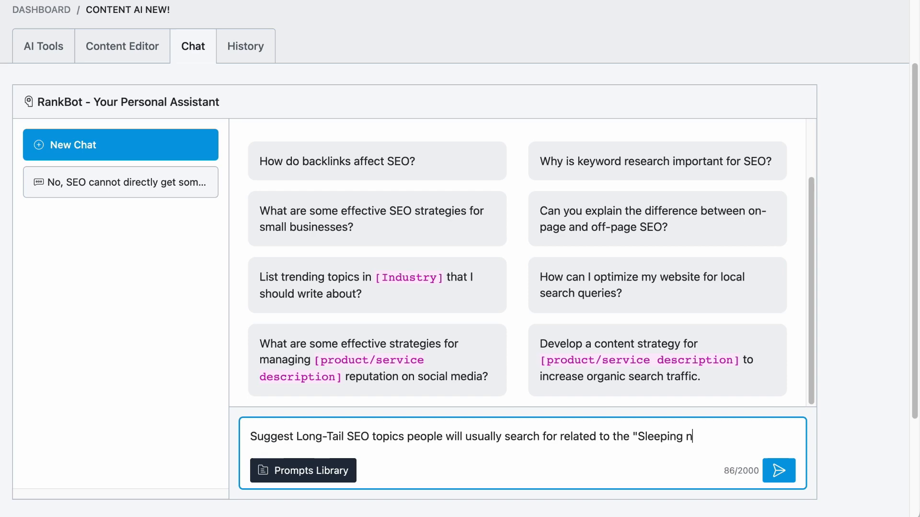
{"action": "type", "text": "iche\" that has more than 100"}
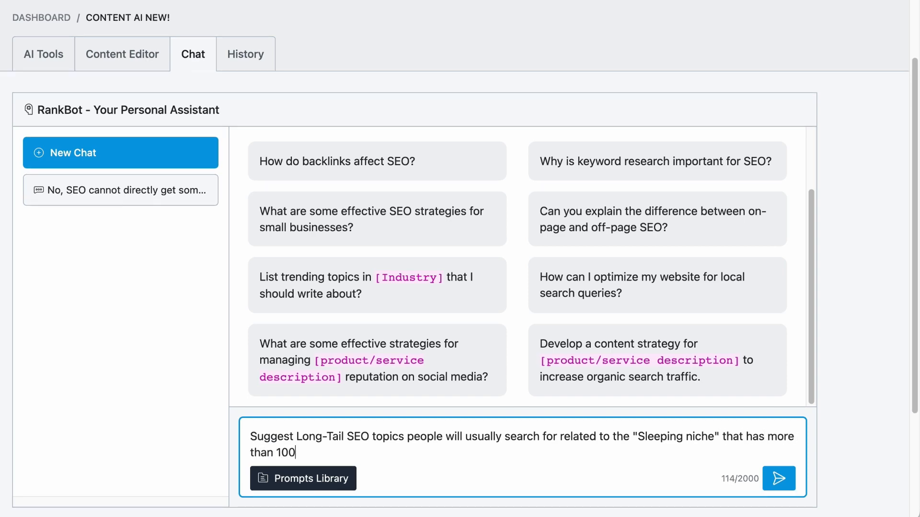
{"action": "left_click", "coordinate": [779, 479]}
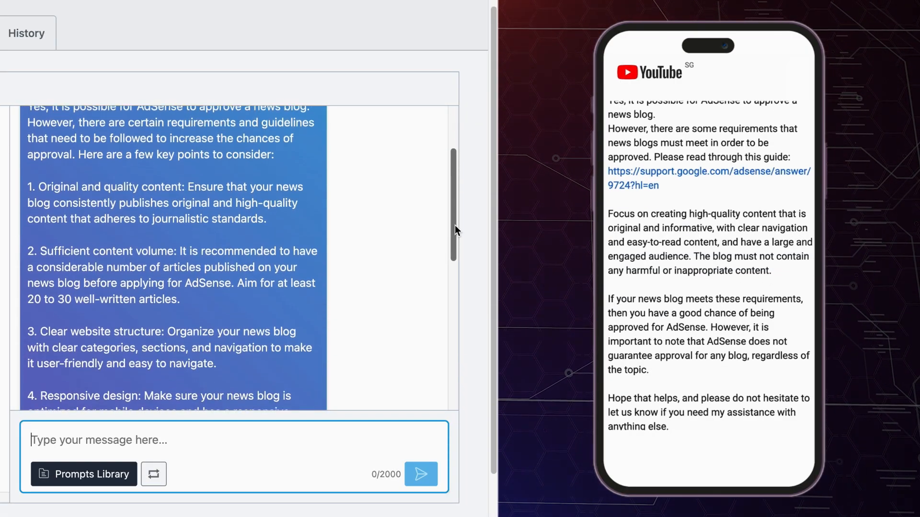
{"action": "scroll", "scroll_direction": "down", "scroll_amount": 3}
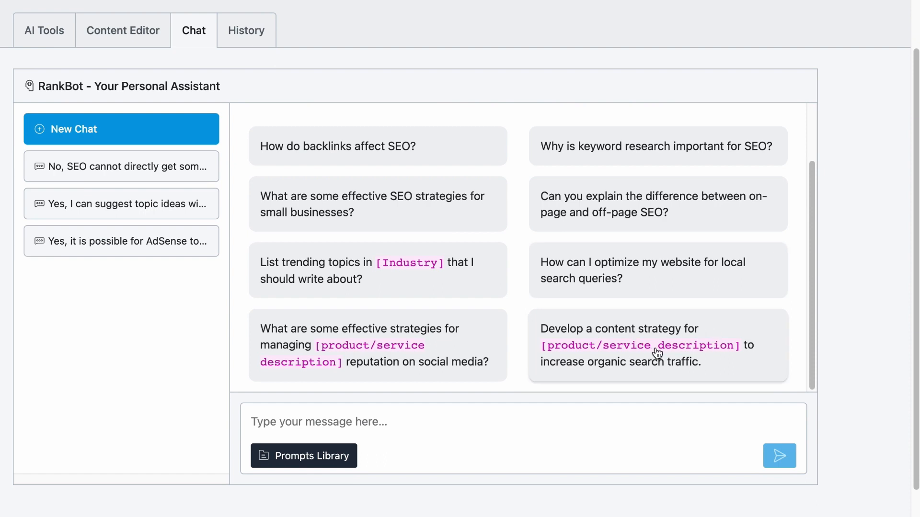
Send RankBot a content strategy request for the Rank Math T-Shirt, then open the Prompts Library
{"action": "left_click", "coordinate": [657, 345]}
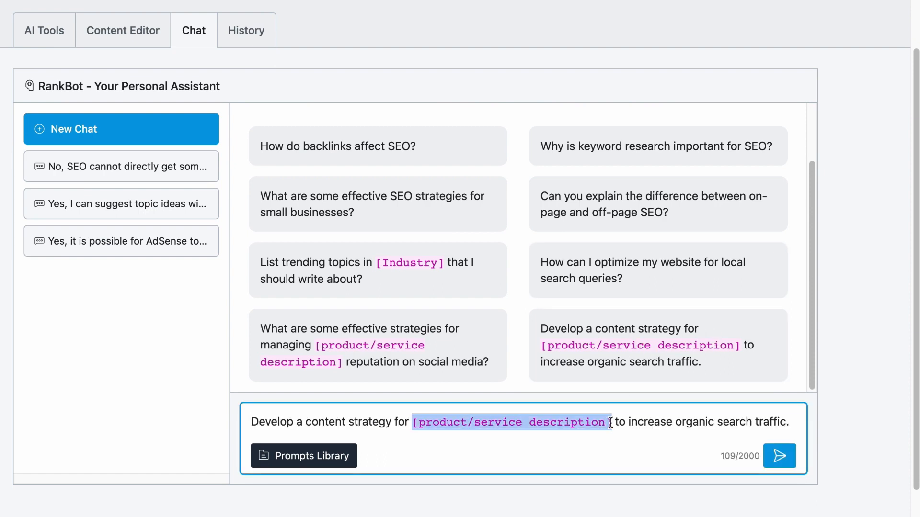
{"action": "type", "text": "Rank Math T-Shirt, it is a T-shirt that SEOs can proudly wear to identify themselves as an SEO expert"}
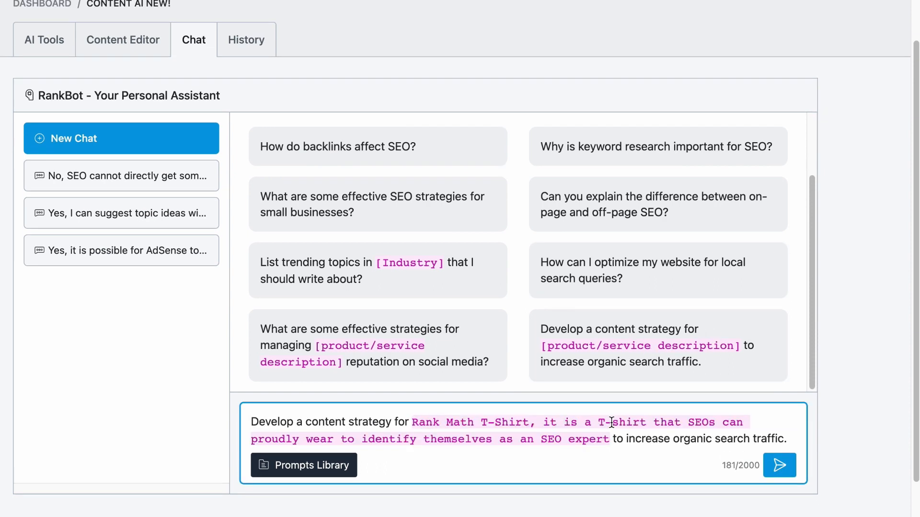
{"action": "left_click", "coordinate": [779, 465]}
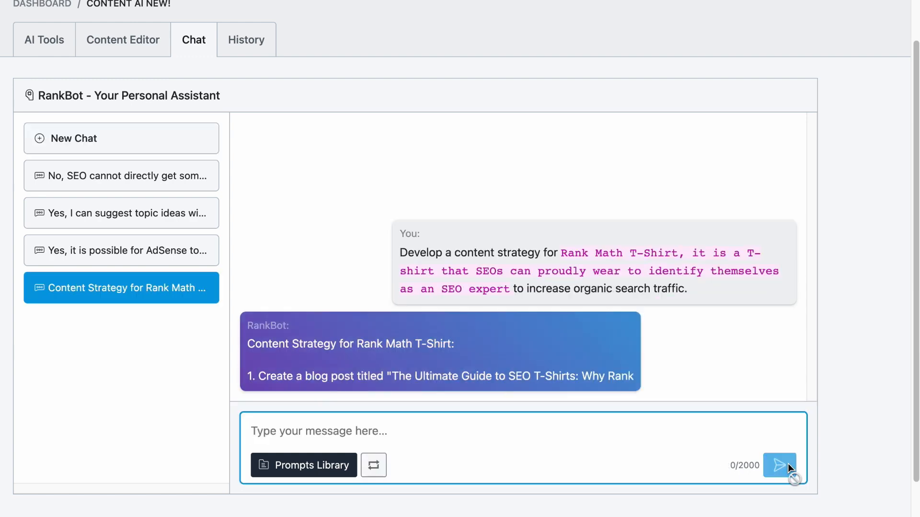
{"action": "scroll", "scroll_direction": "down", "scroll_amount": 3}
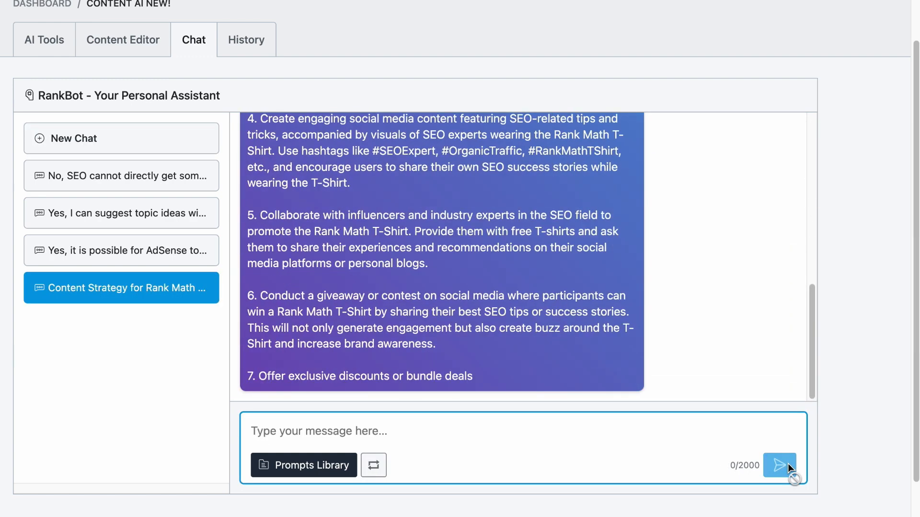
{"action": "left_click", "coordinate": [304, 466]}
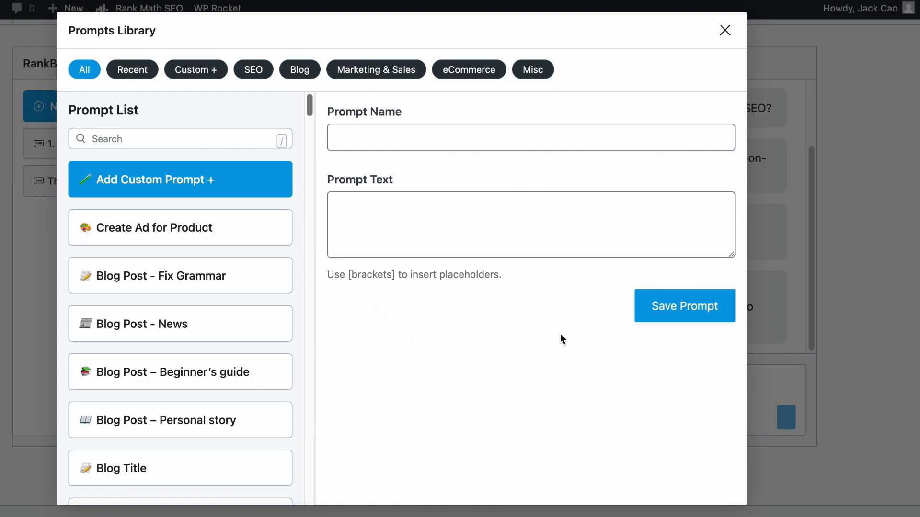
Browse the Prompts Library list, then close it and scroll through past AI generations in History
{"action": "scroll", "scroll_direction": "down", "scroll_amount": 3}
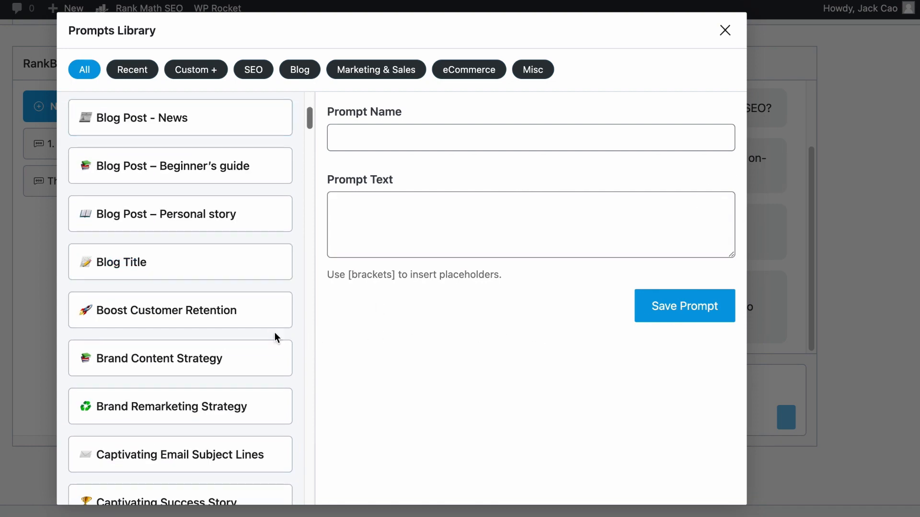
{"action": "scroll", "scroll_direction": "down", "scroll_amount": 3}
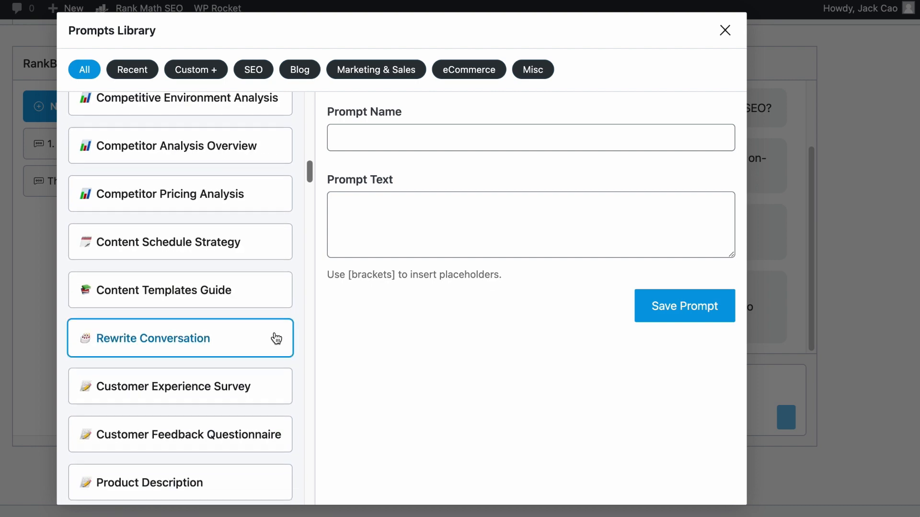
{"action": "scroll", "scroll_direction": "down", "scroll_amount": 3}
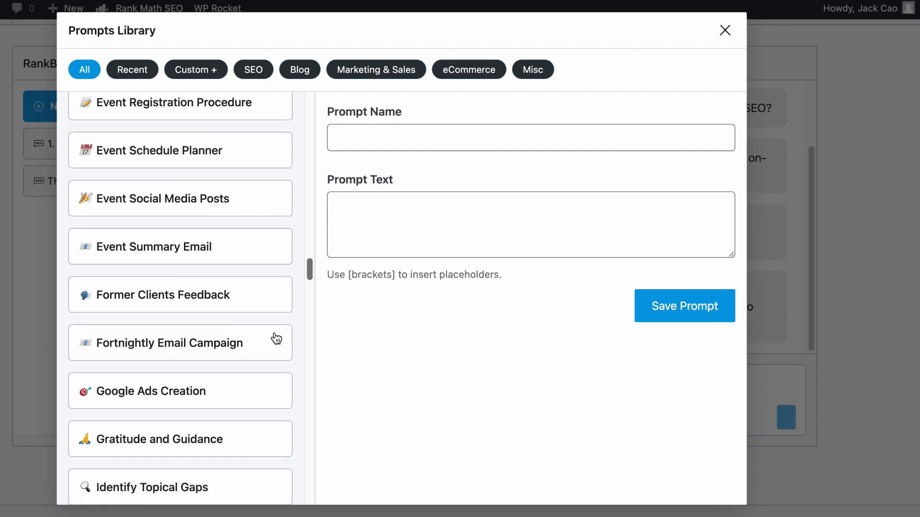
{"action": "scroll", "scroll_direction": "down", "scroll_amount": 3}
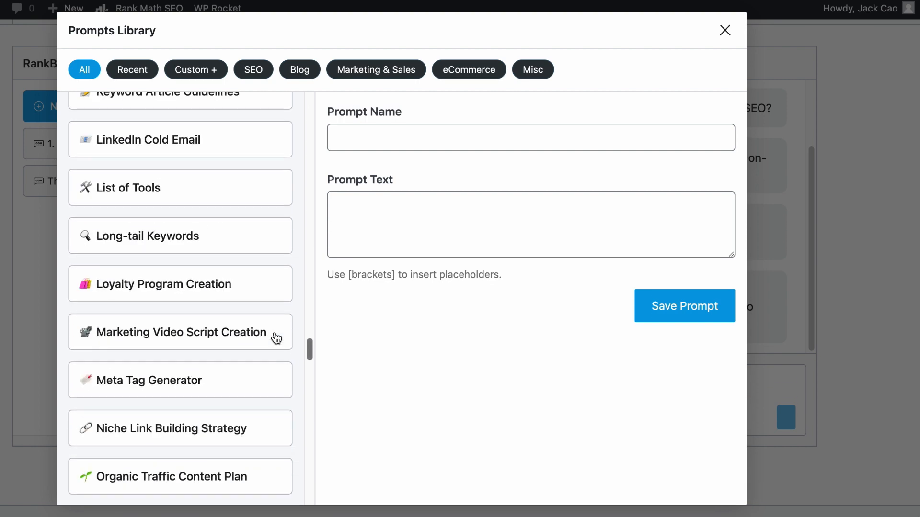
{"action": "left_click", "coordinate": [724, 30]}
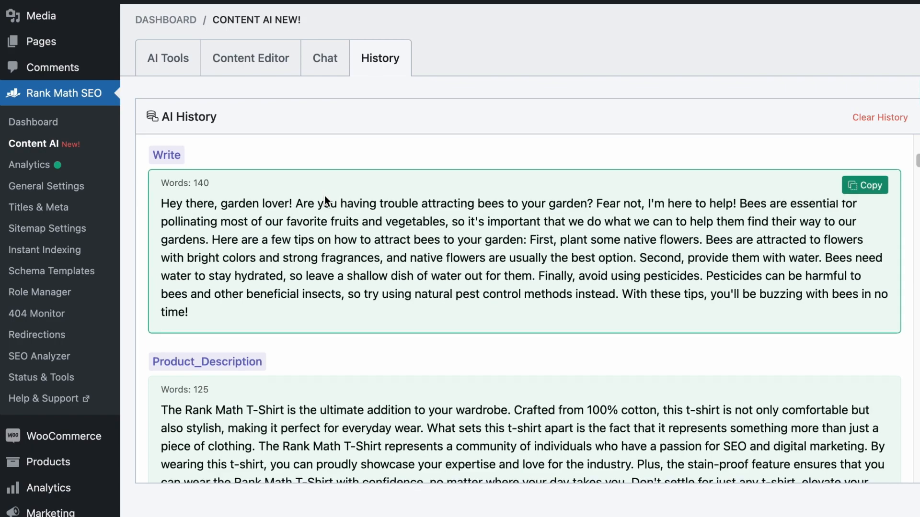
{"action": "scroll", "scroll_direction": "down", "scroll_amount": 3}
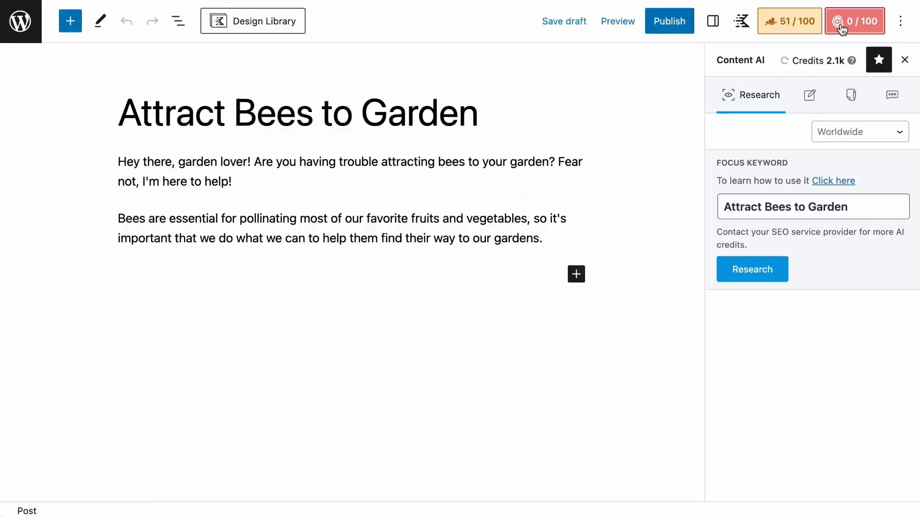
Run Content AI research on 'Attract Bees to Garden' and show its related questions
{"action": "left_click", "coordinate": [752, 269]}
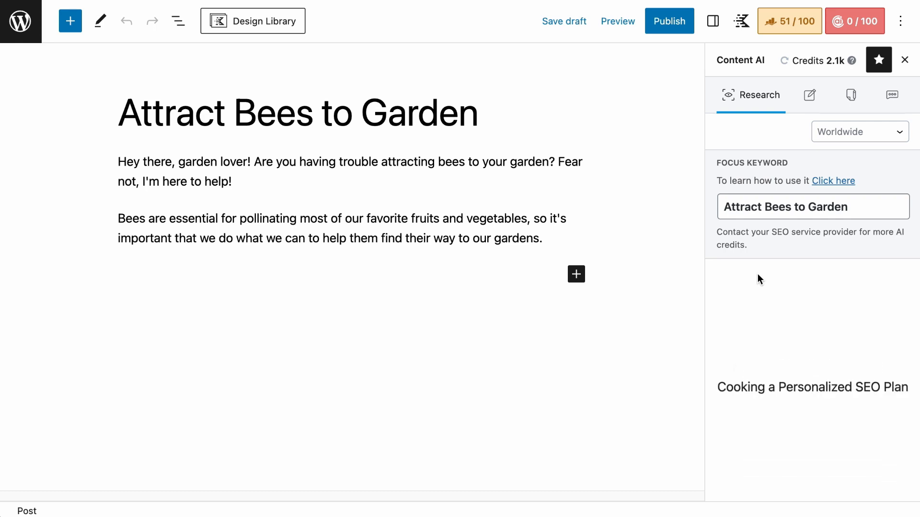
{"action": "left_click", "coordinate": [813, 295]}
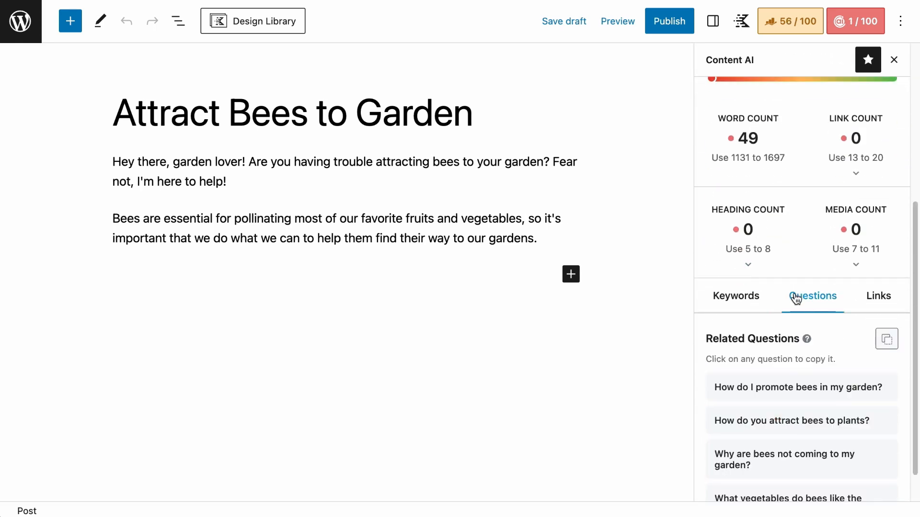